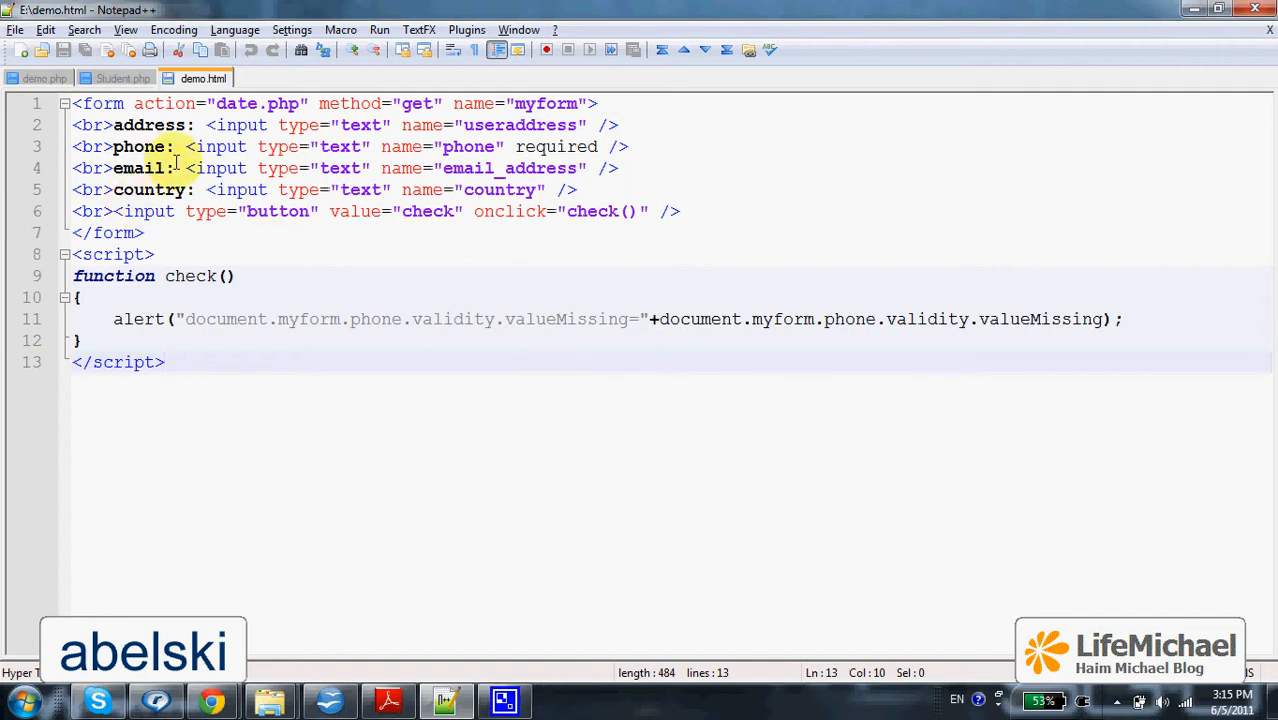
Launch demo.html in Chrome from the Run menu and dismiss the initial valueMissing=false alert.
left_click_drag(186, 148, 630, 148)
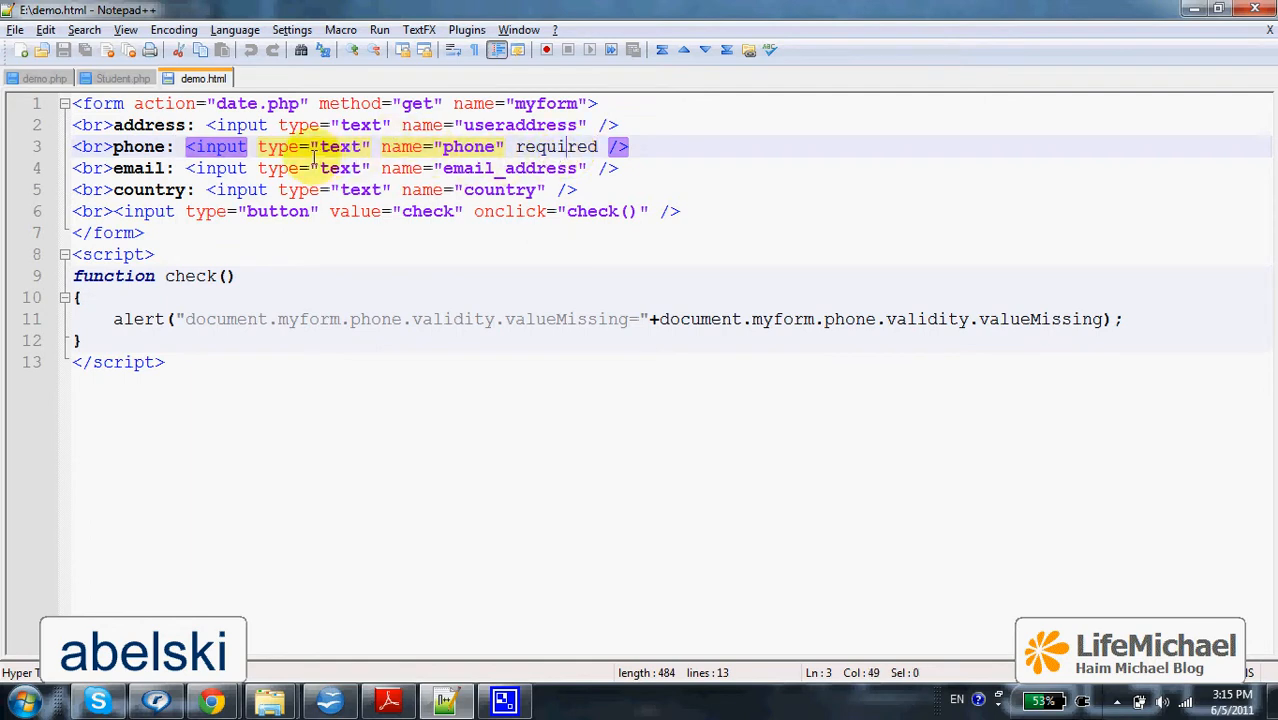
mouse_move(426, 220)
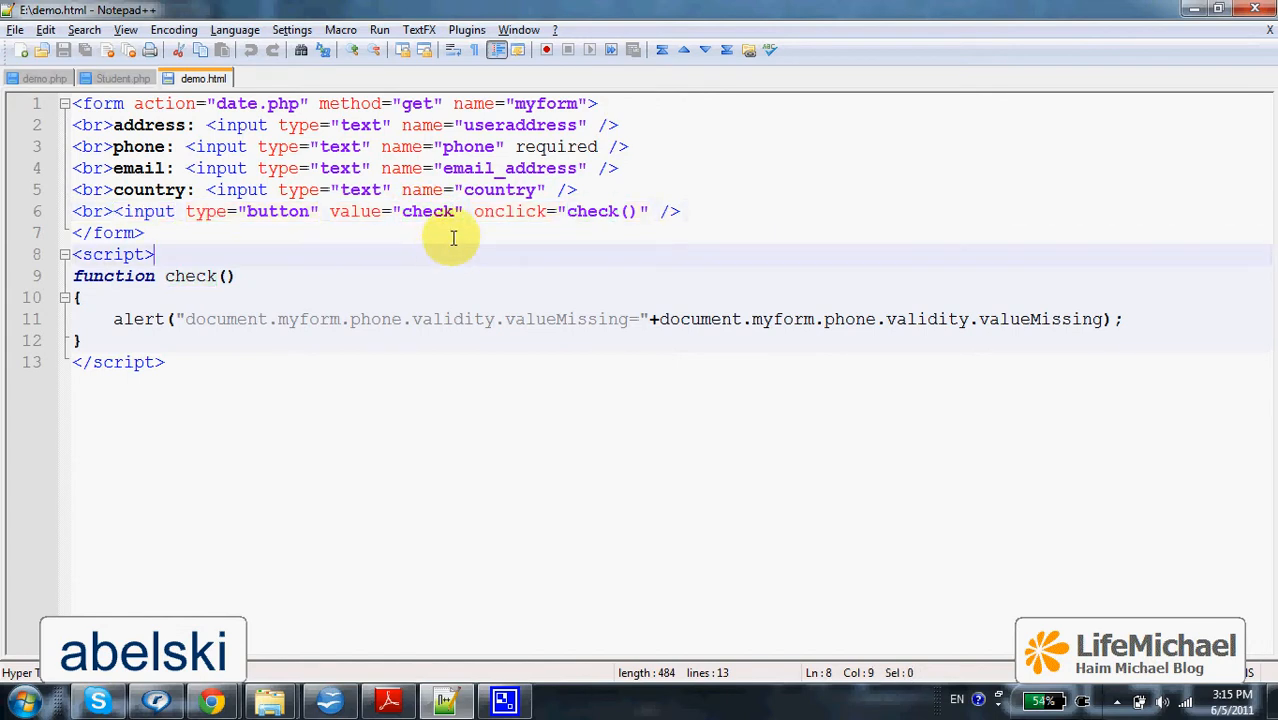
mouse_move(572, 220)
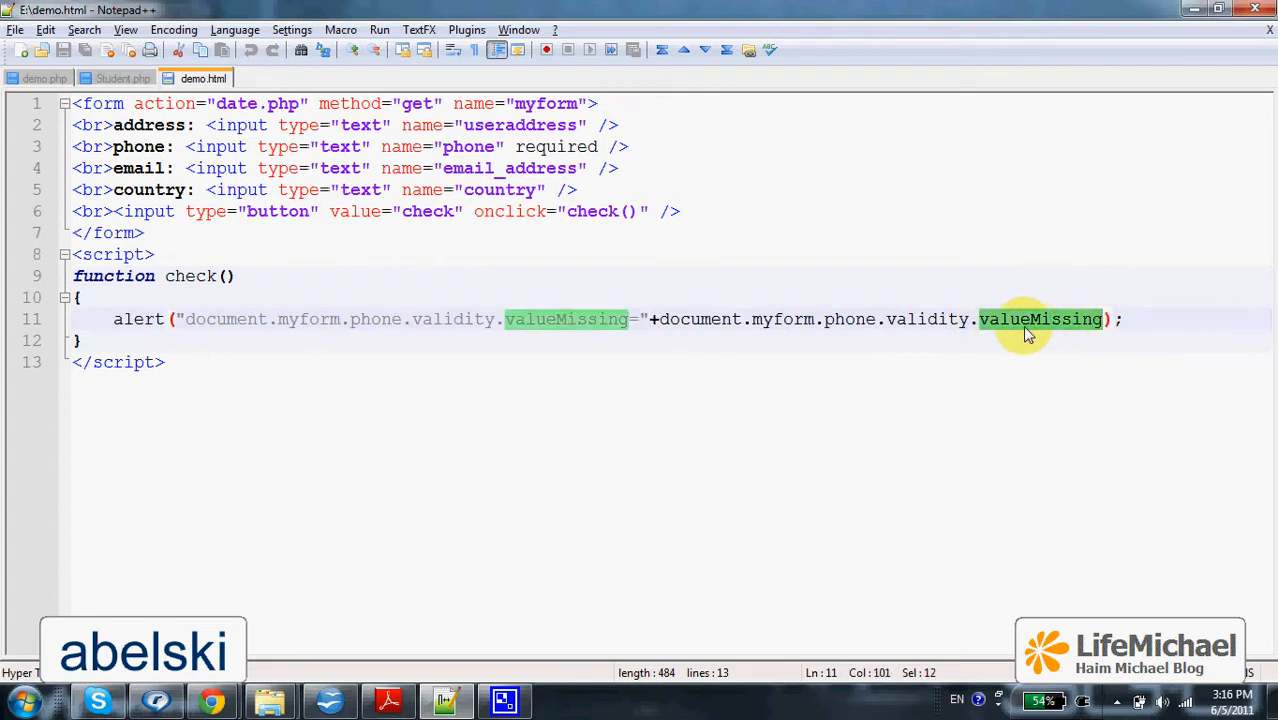
mouse_move(978, 332)
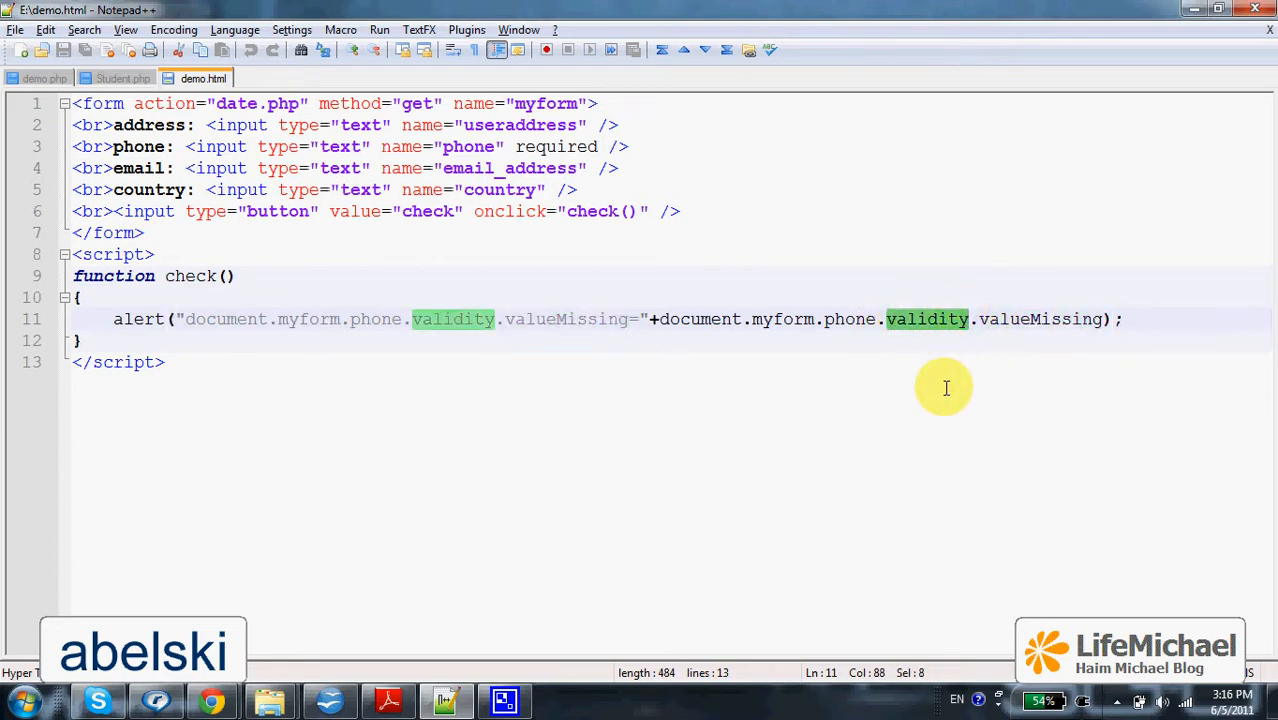
mouse_move(888, 398)
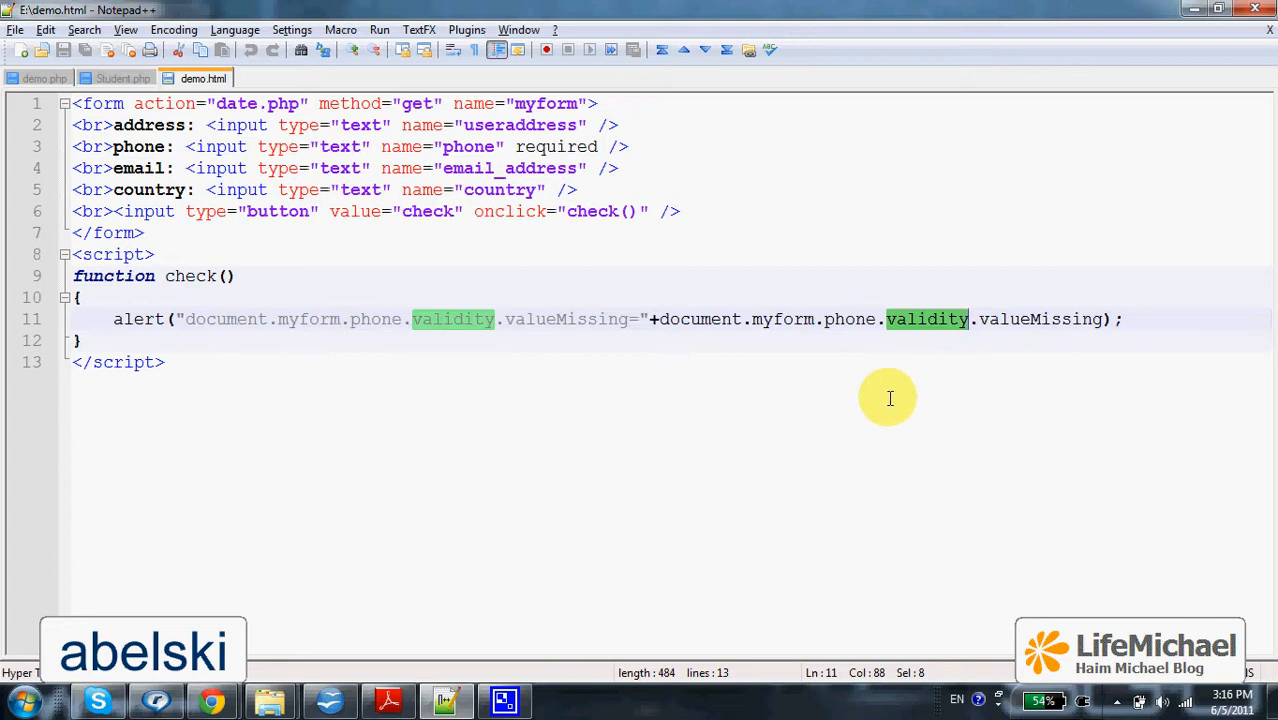
left_click(380, 30)
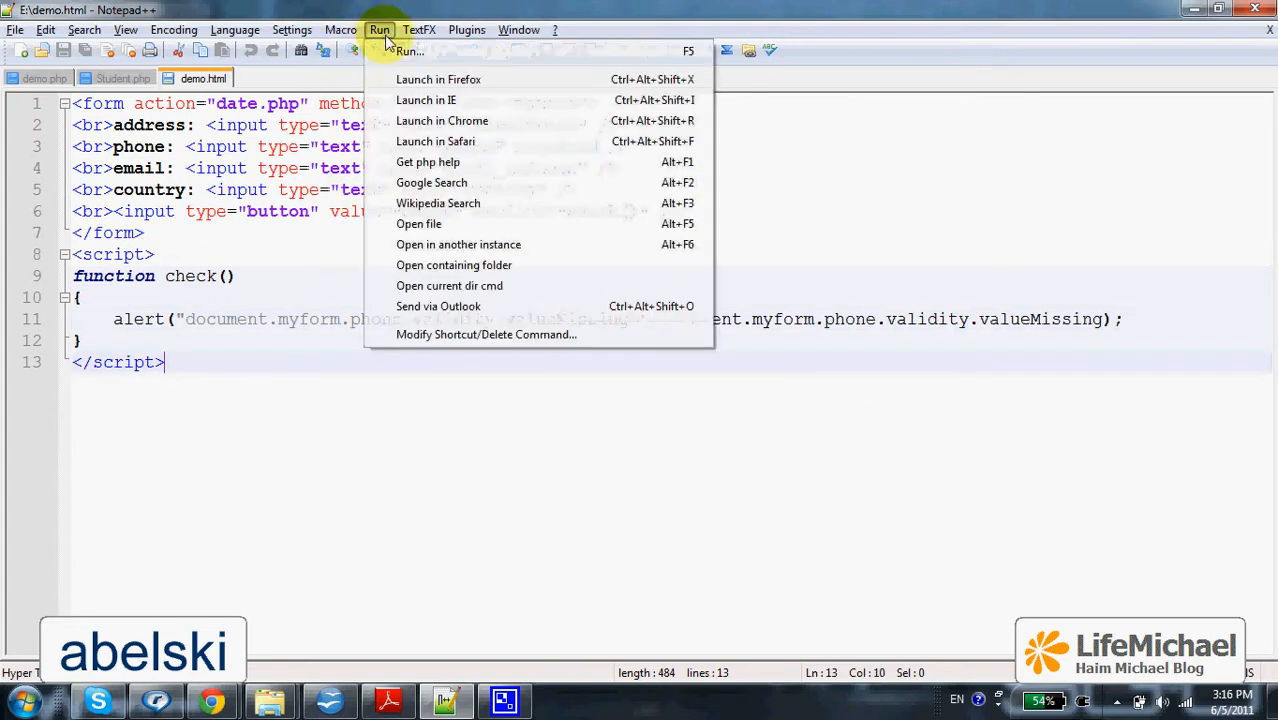
left_click(442, 120)
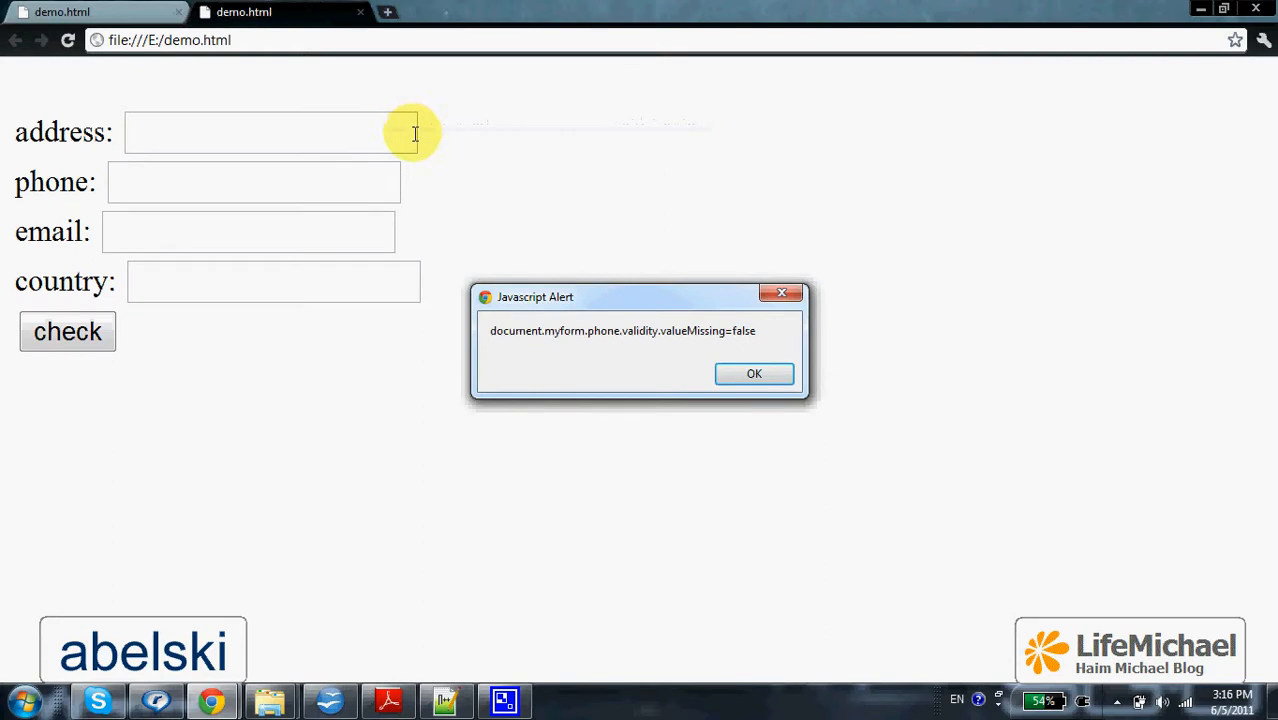
left_click(754, 374)
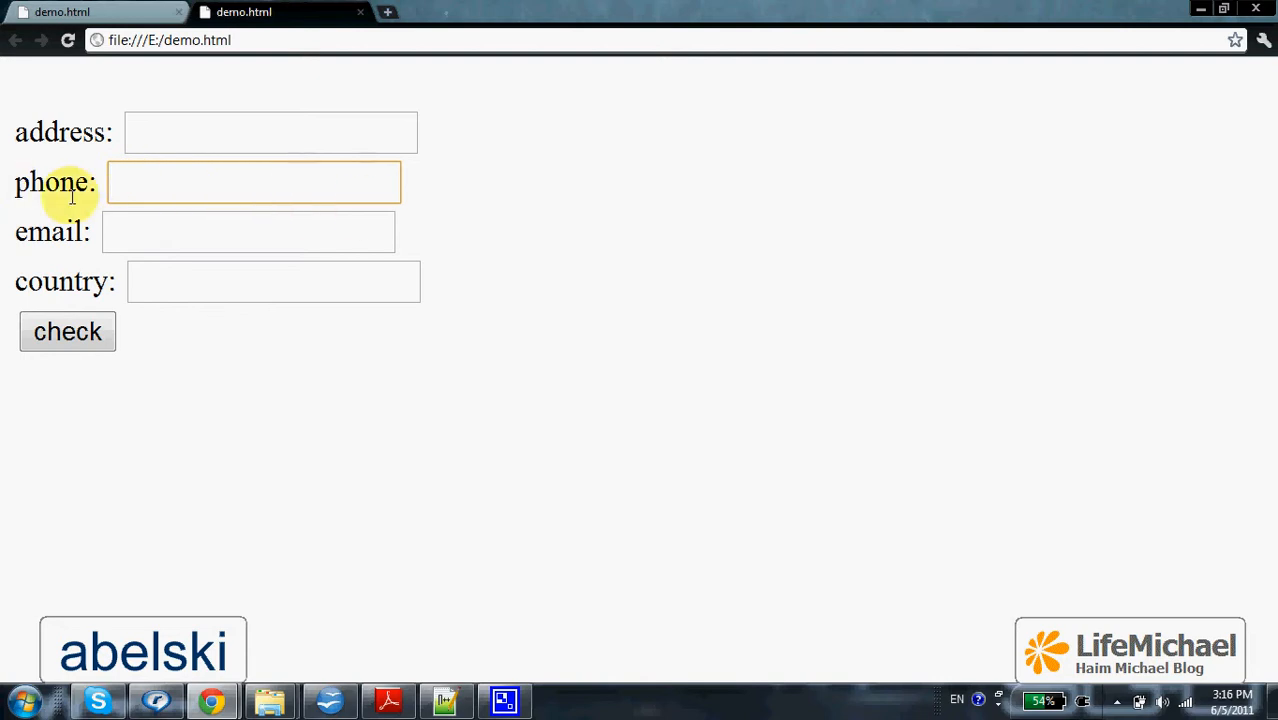
Run the check on the empty phone field to get valueMissing=true, then dismiss the alert.
left_click(68, 332)
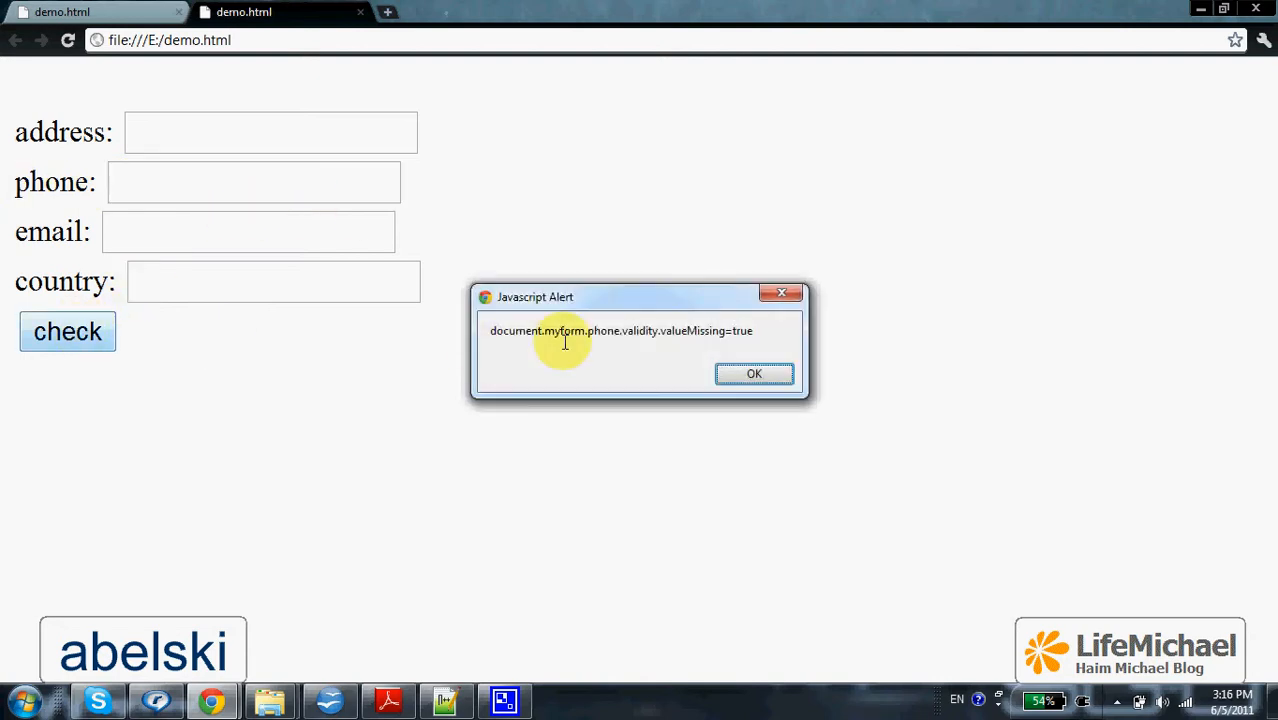
mouse_move(680, 340)
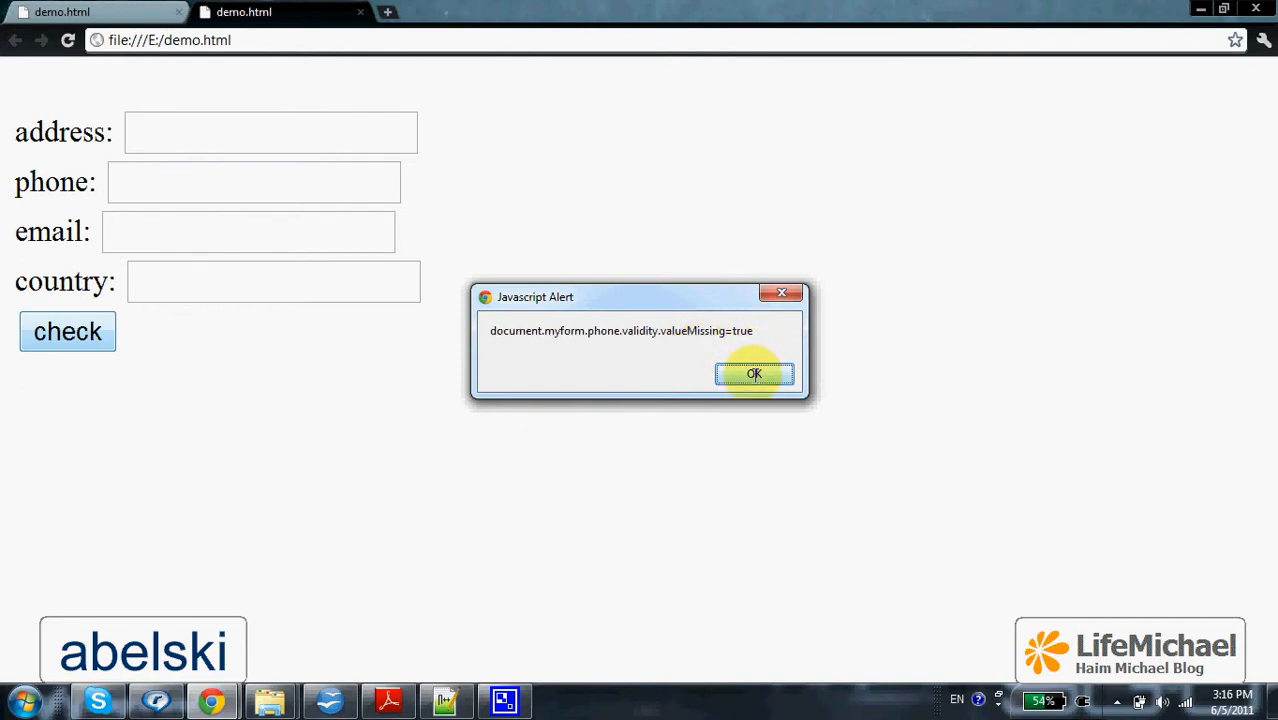
left_click(754, 374)
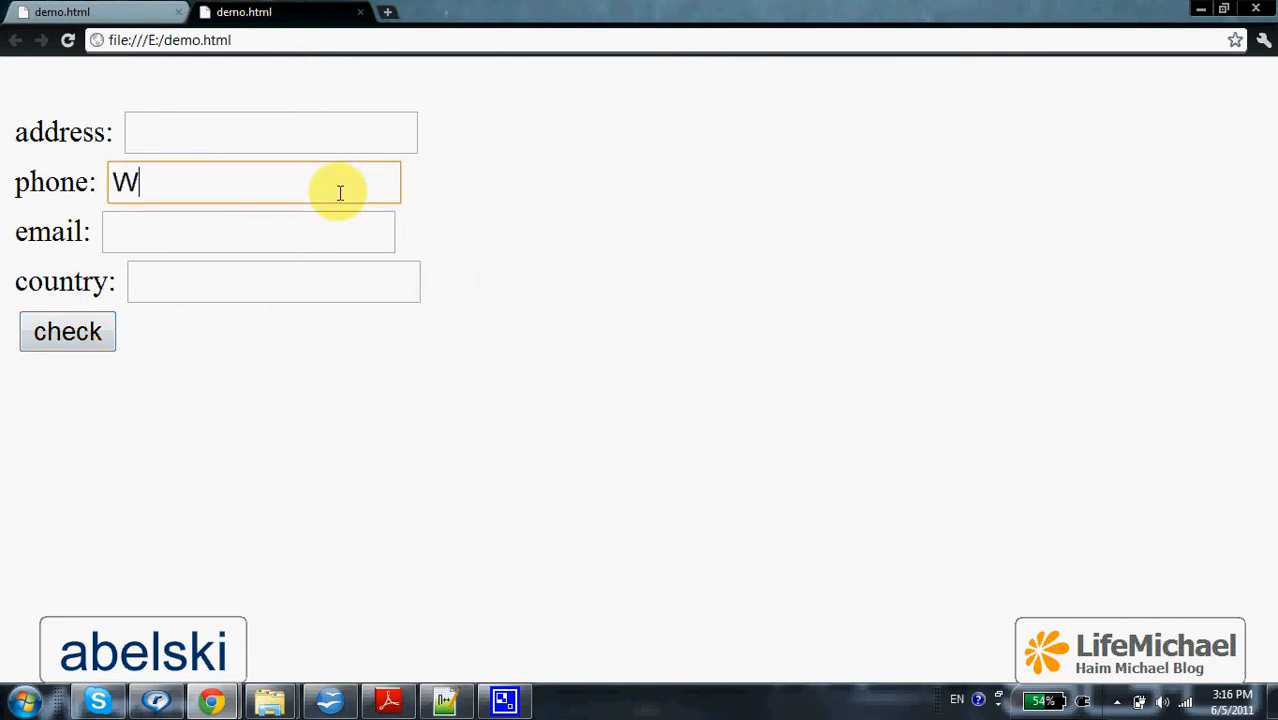
Run the check with 'WWQEQASD' in the phone field to get valueMissing=false.
left_click(68, 332)
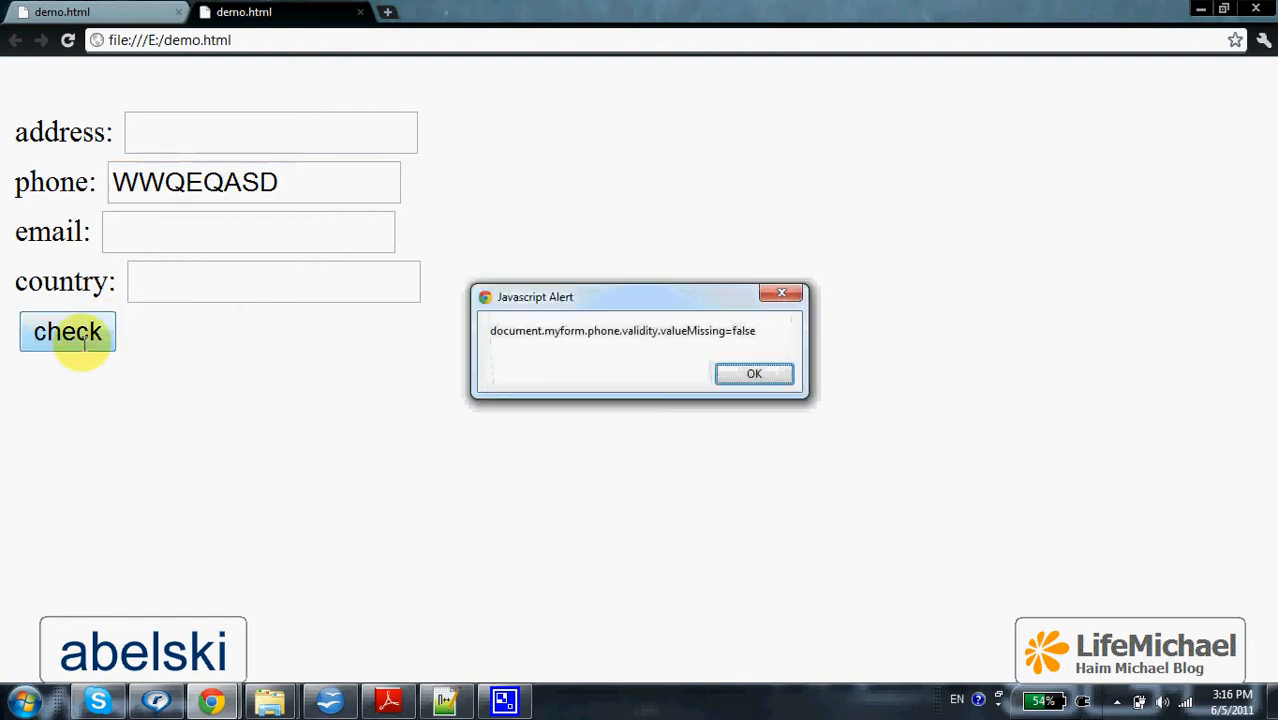
mouse_move(684, 340)
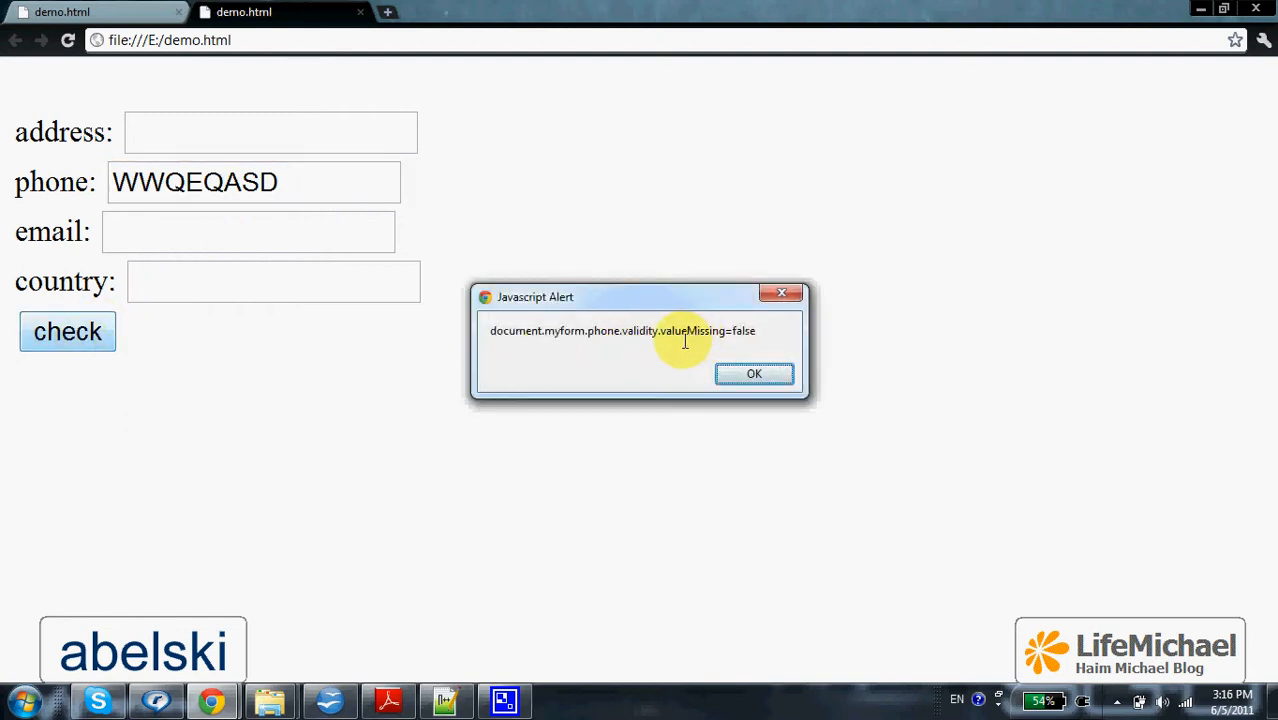